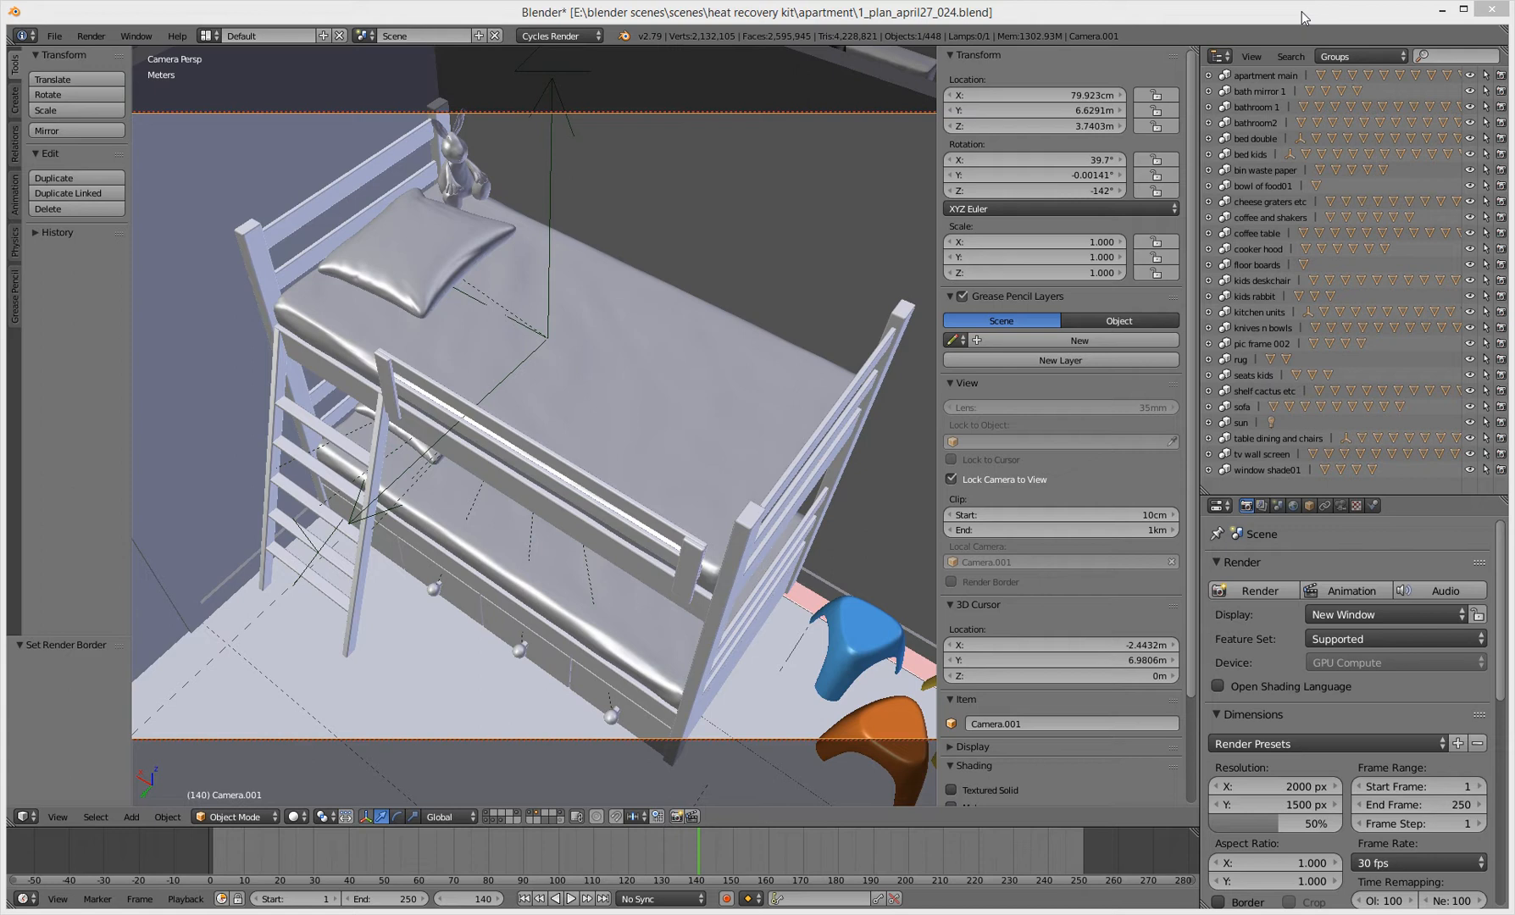
mouse_move(1322, 17)
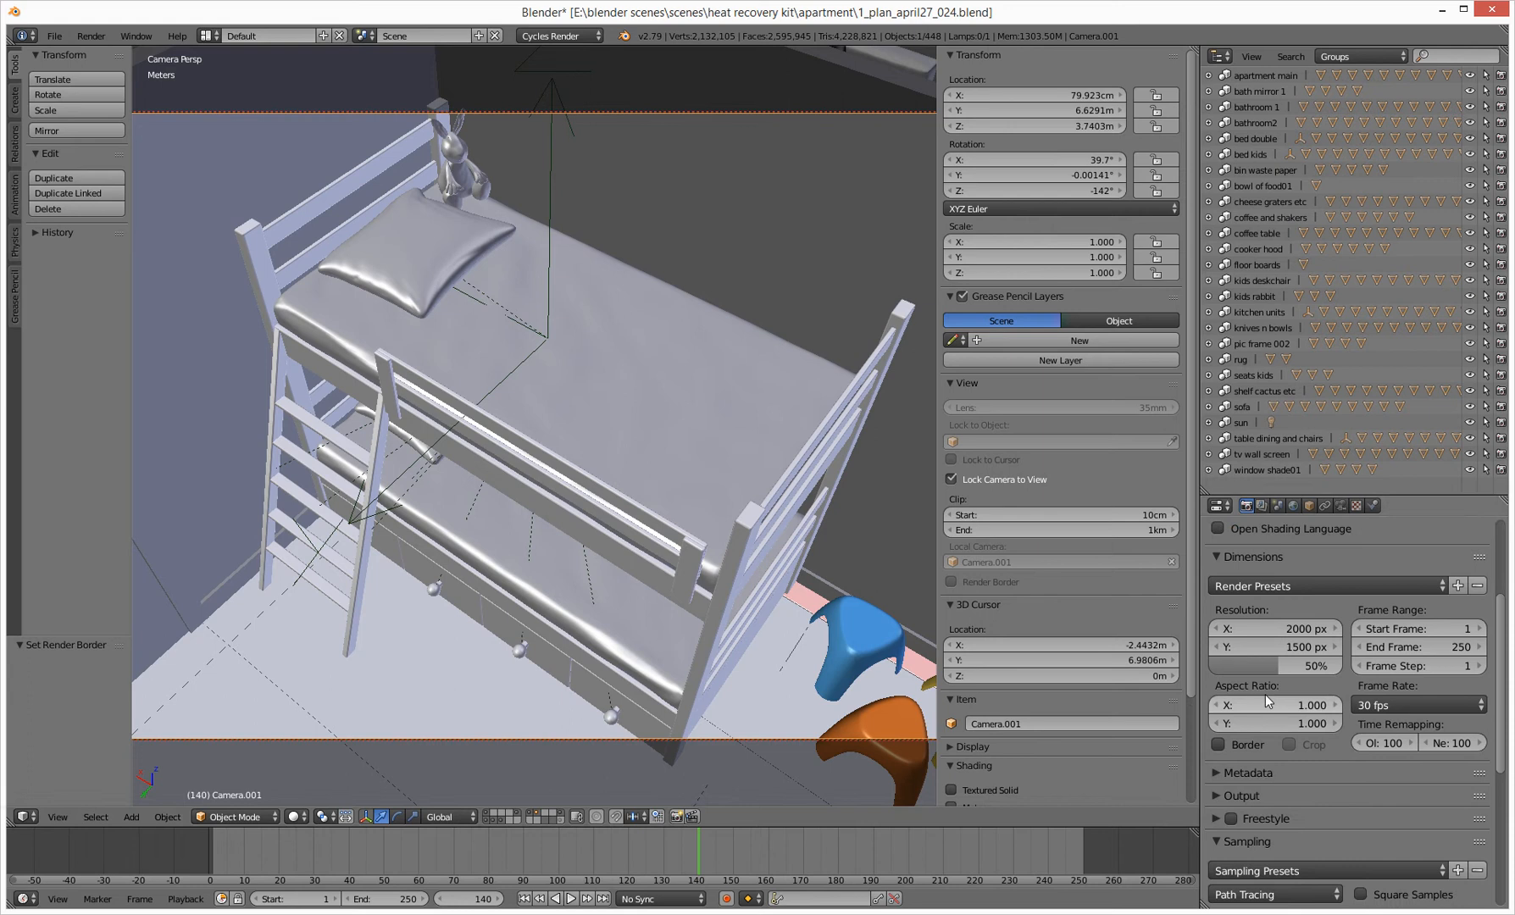
mouse_move(1220, 745)
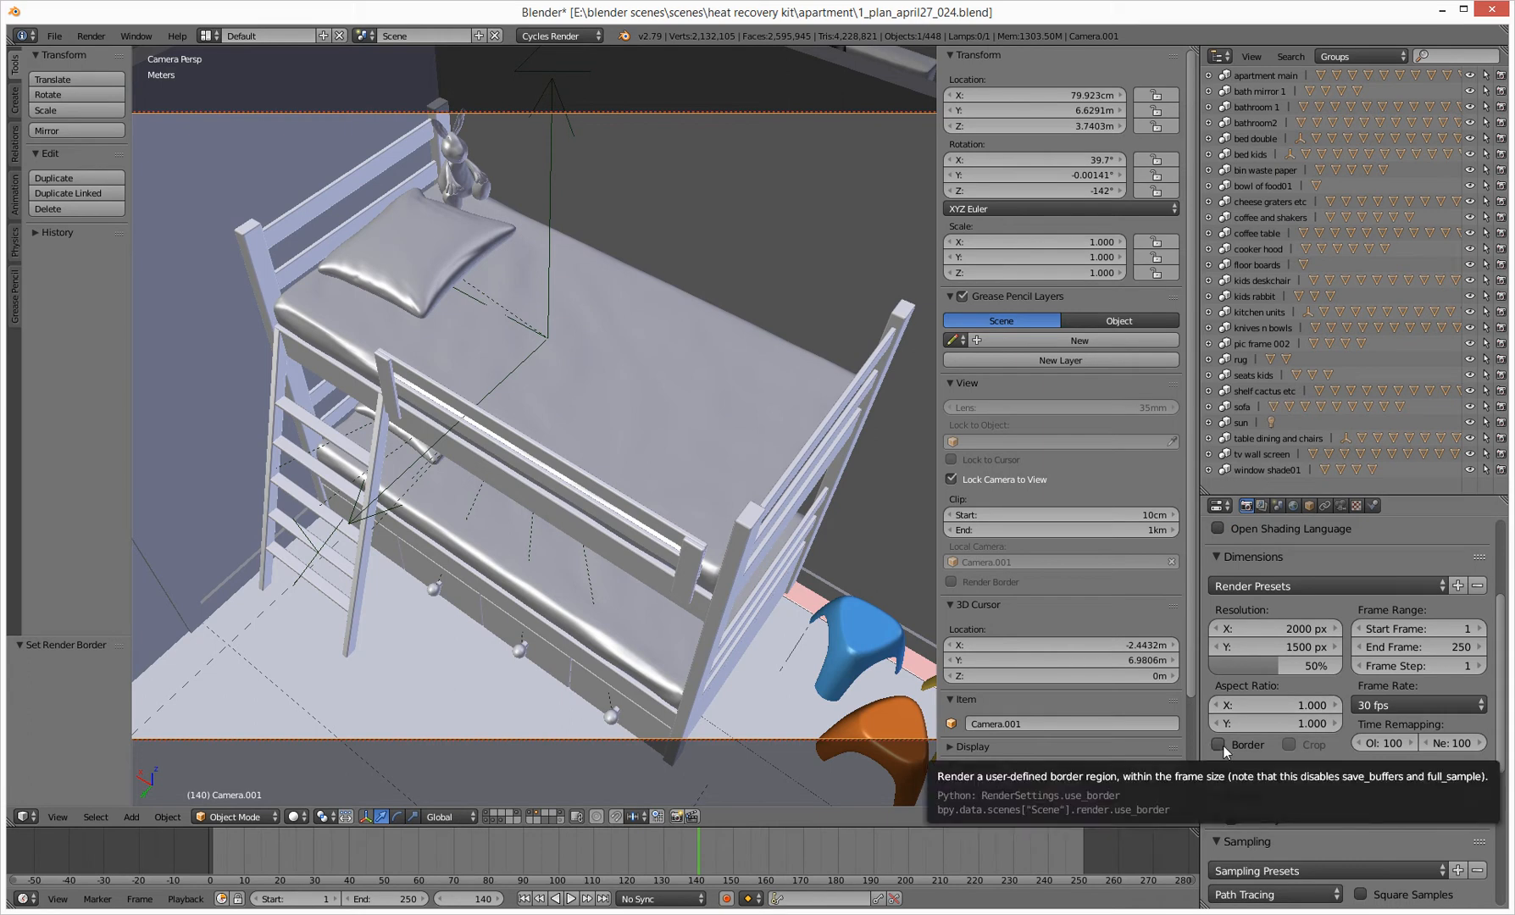
Step: Enable Border in Render Dimensions so only the rabbit region on the top bunk renders
left_click(1218, 746)
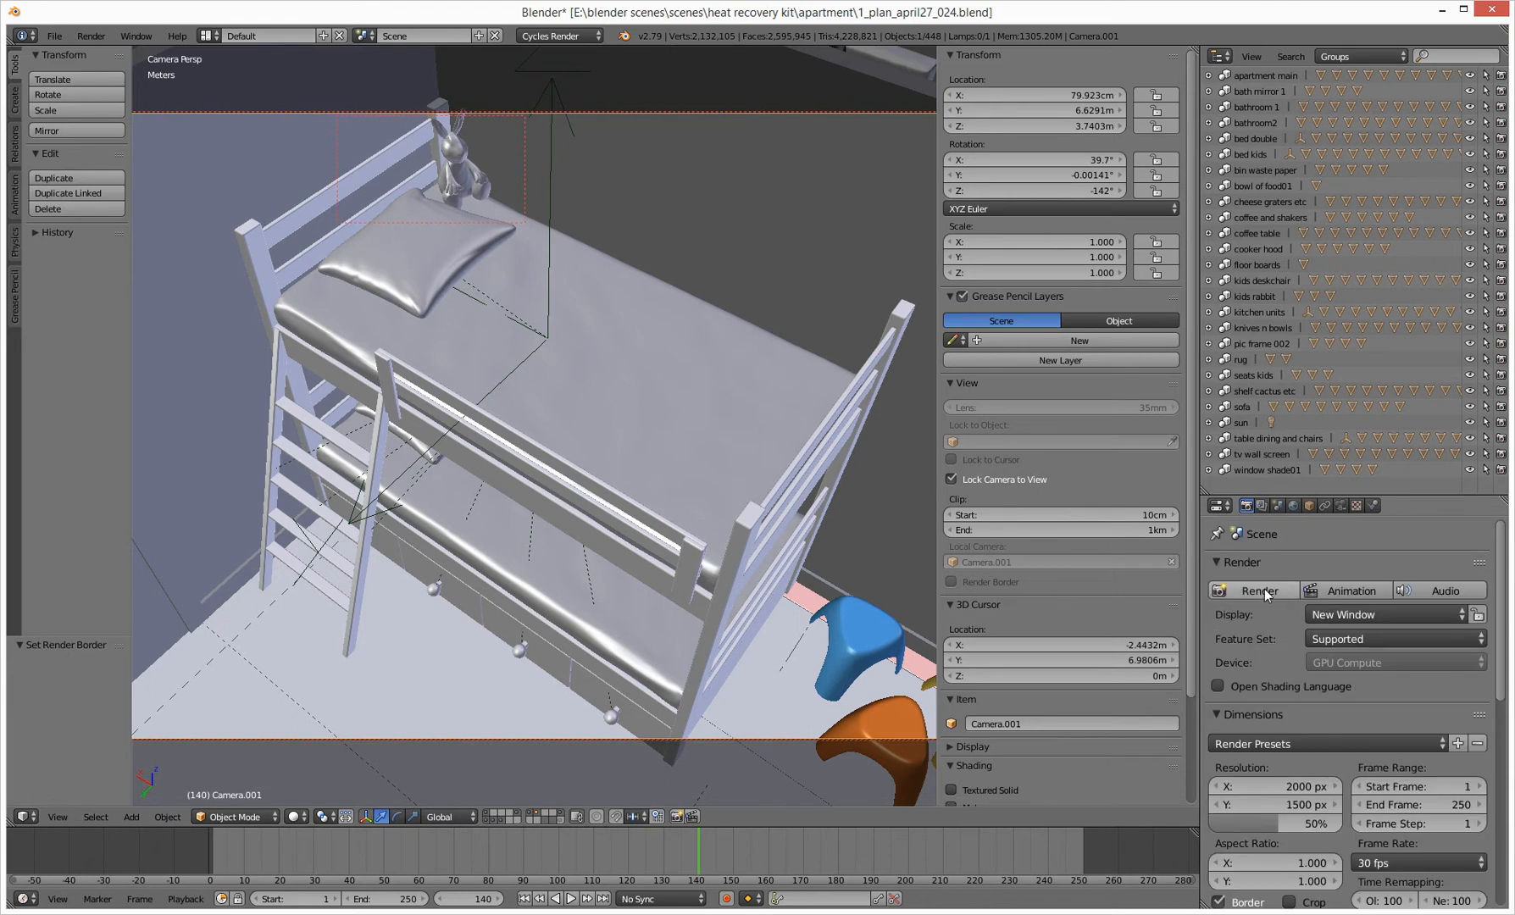
Step: Render the camera frame, producing just the rabbit region inside the full-size image
left_click(1259, 592)
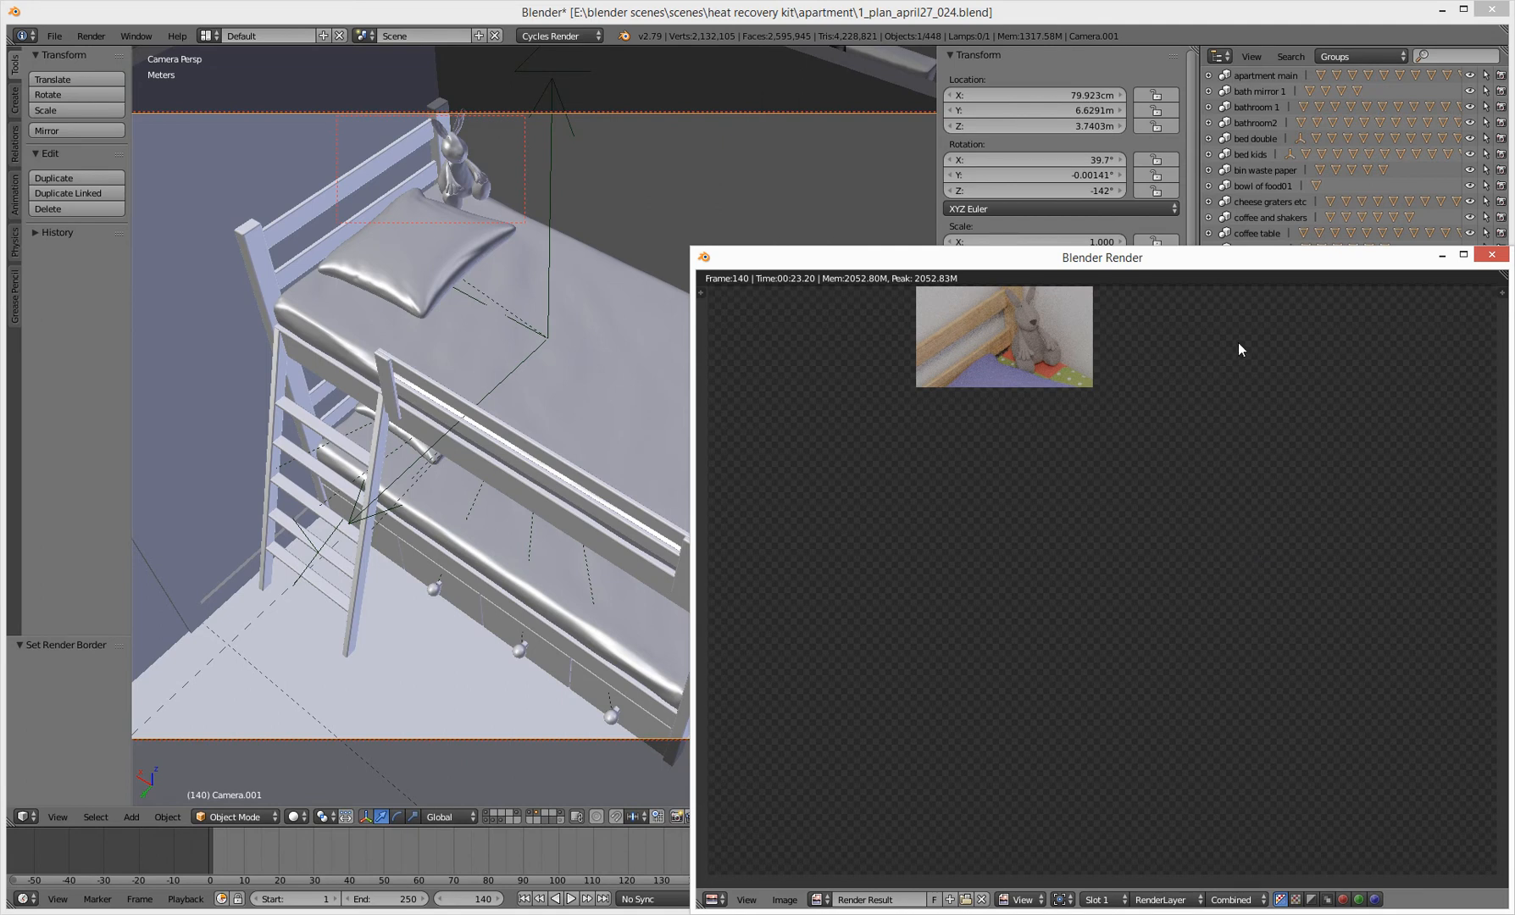
Step: Move the Blender Render window aside and close it to return to the bunk-bed scene
left_click_drag(1100, 257, 873, 119)
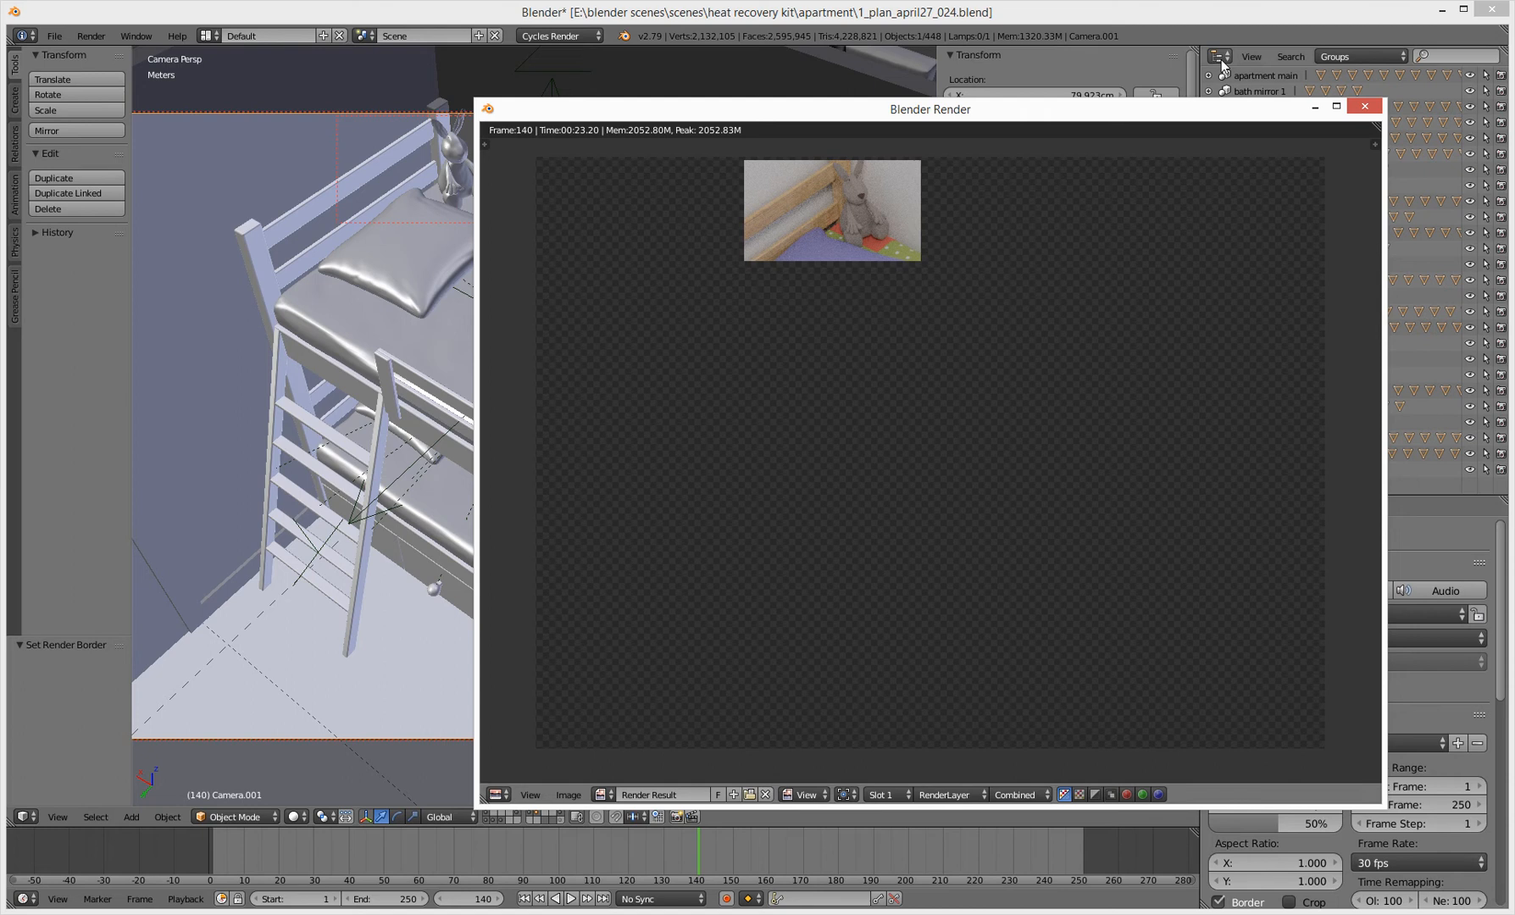
left_click(1363, 106)
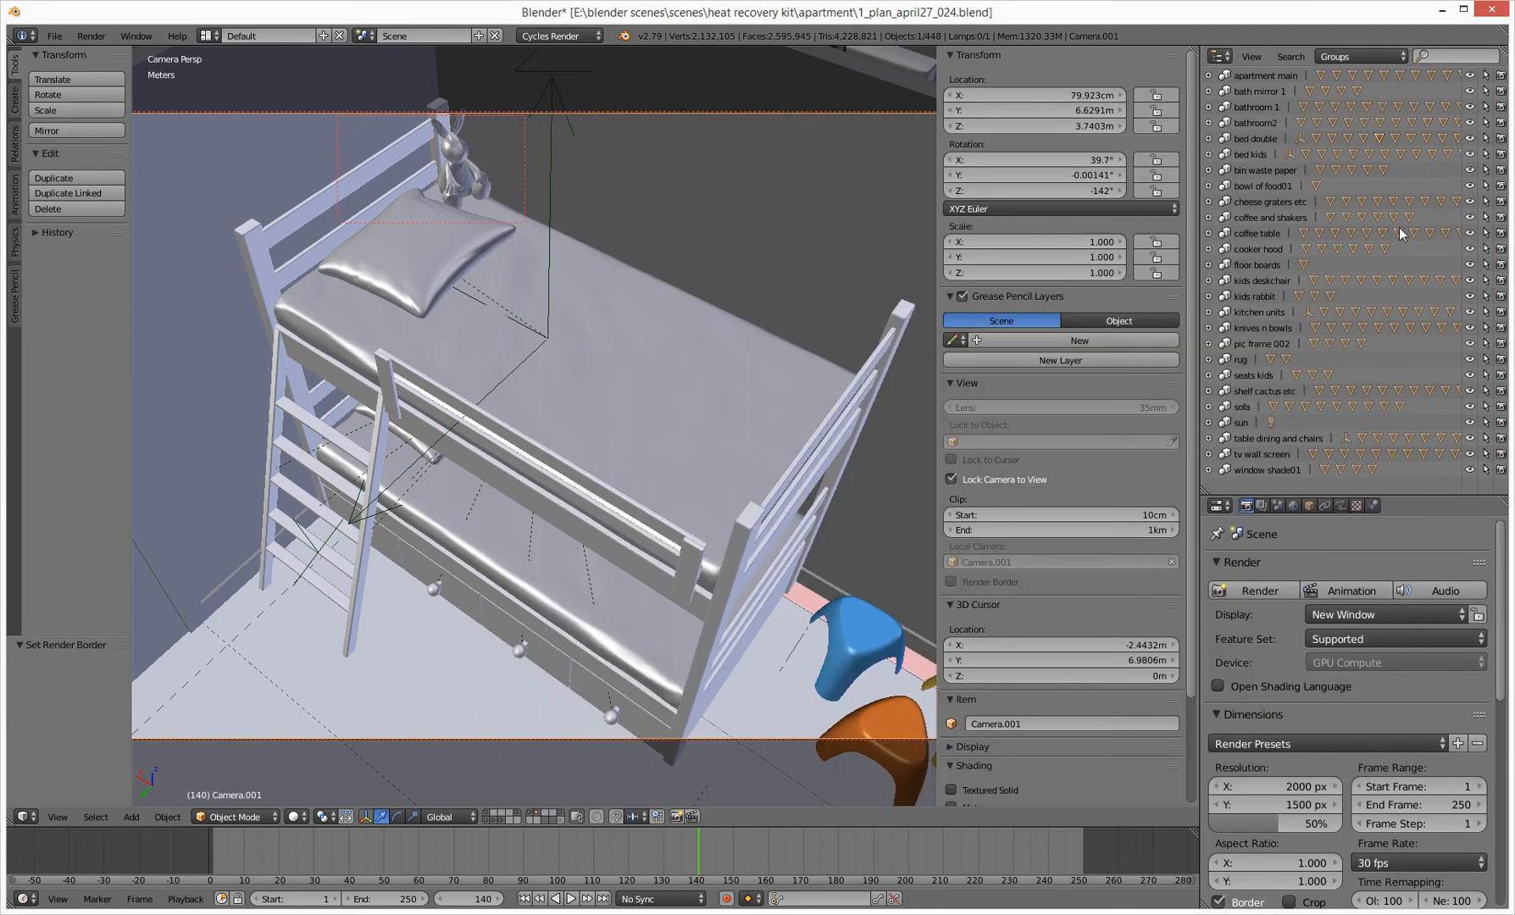
Step: Enable Crop and drag a new render border (Ctrl+B) over the bed's middle, pillow to lower bunk
scroll("down", 3)
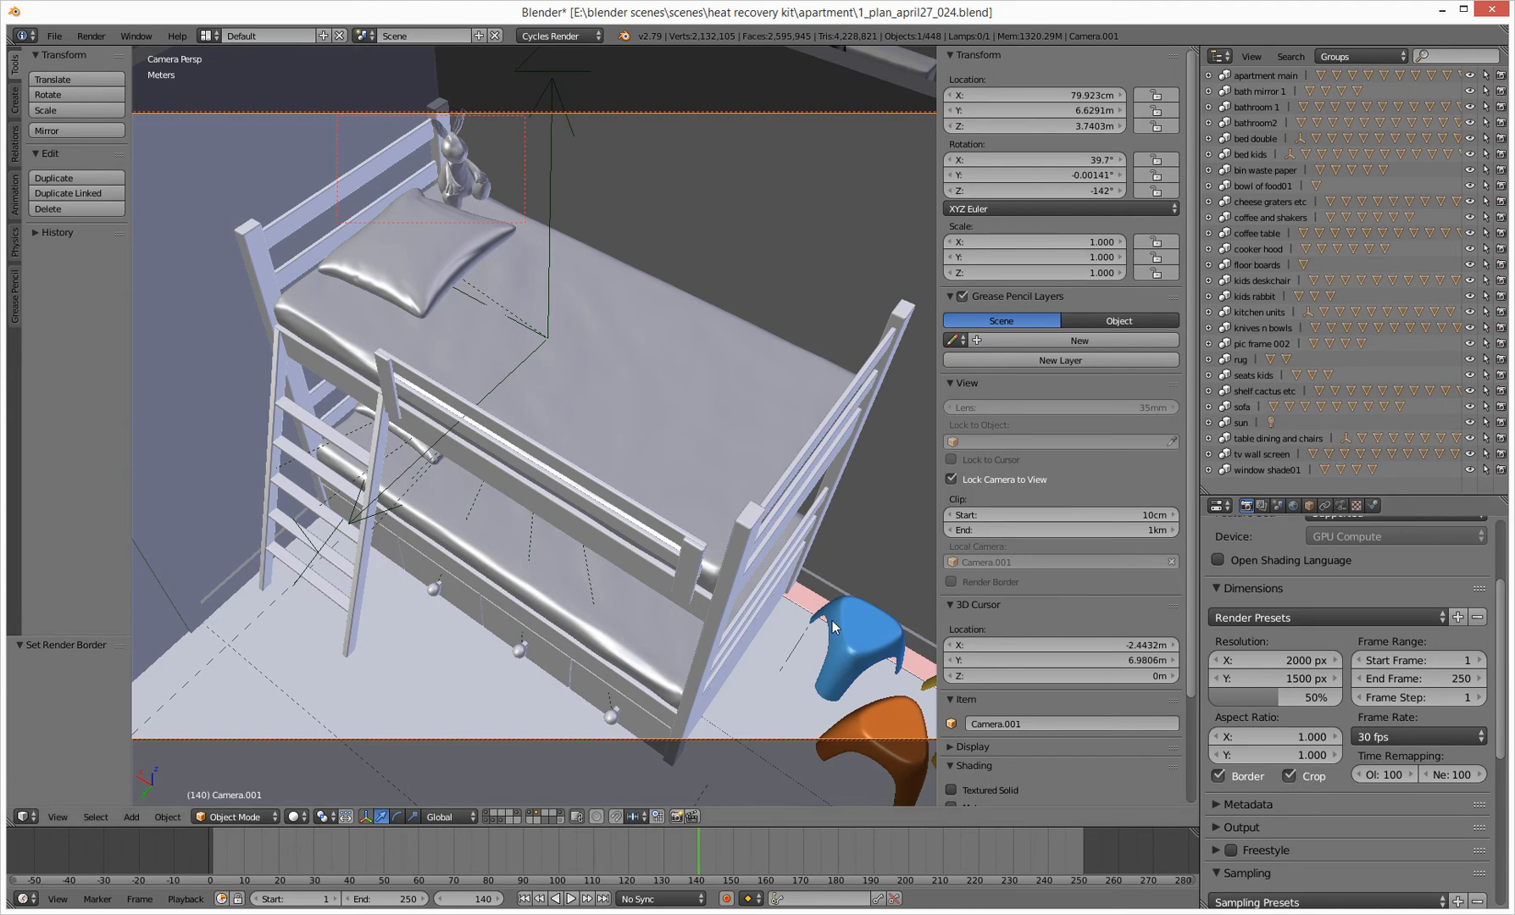
mouse_move(471, 429)
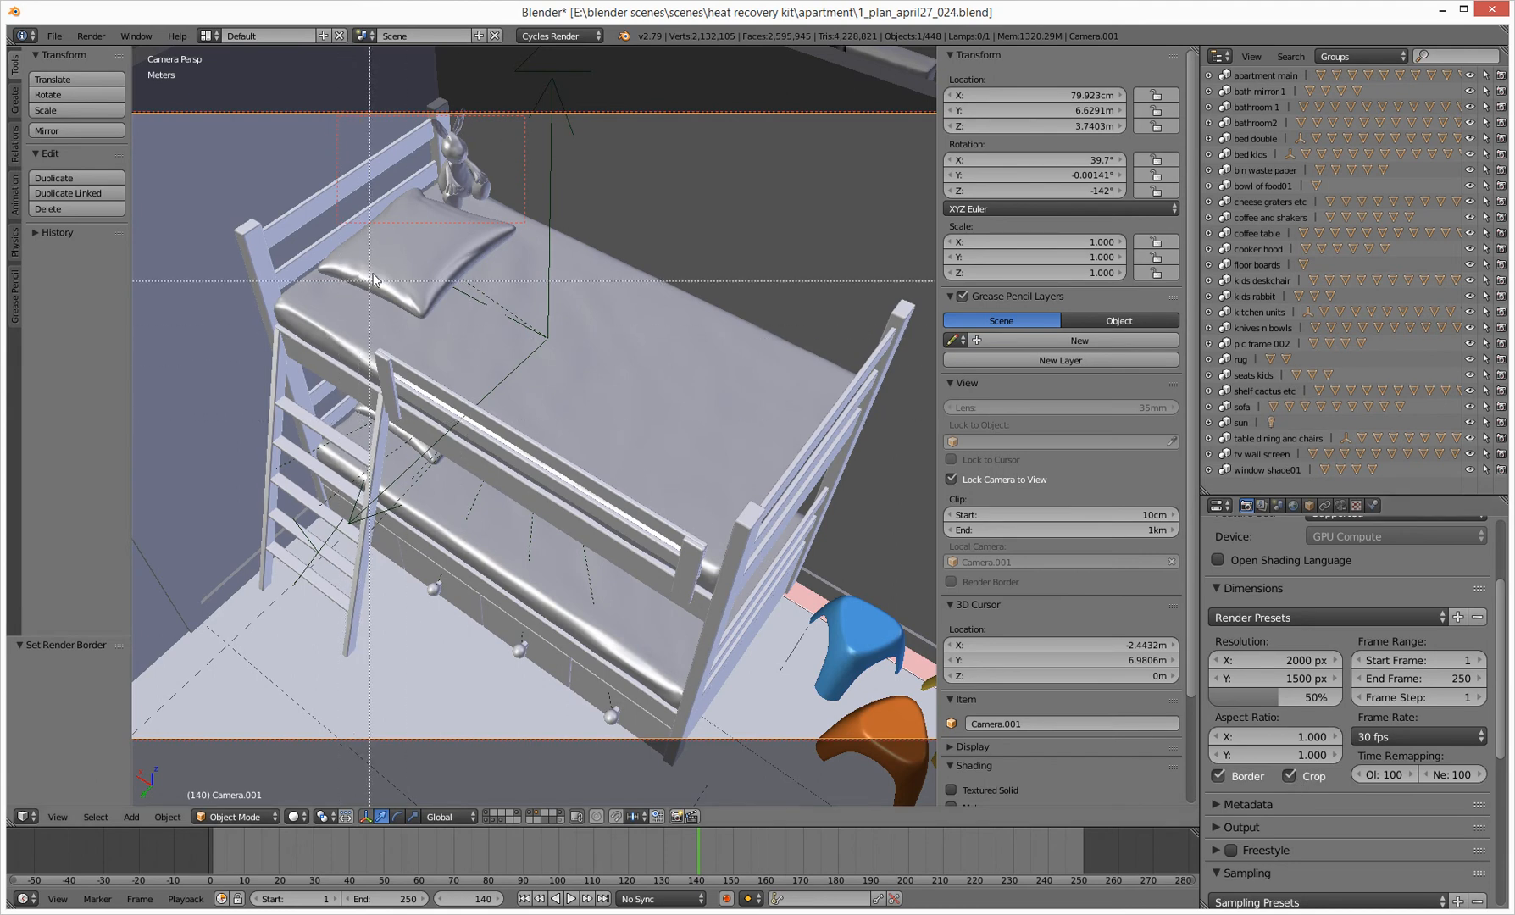
left_click_drag(373, 230, 570, 633)
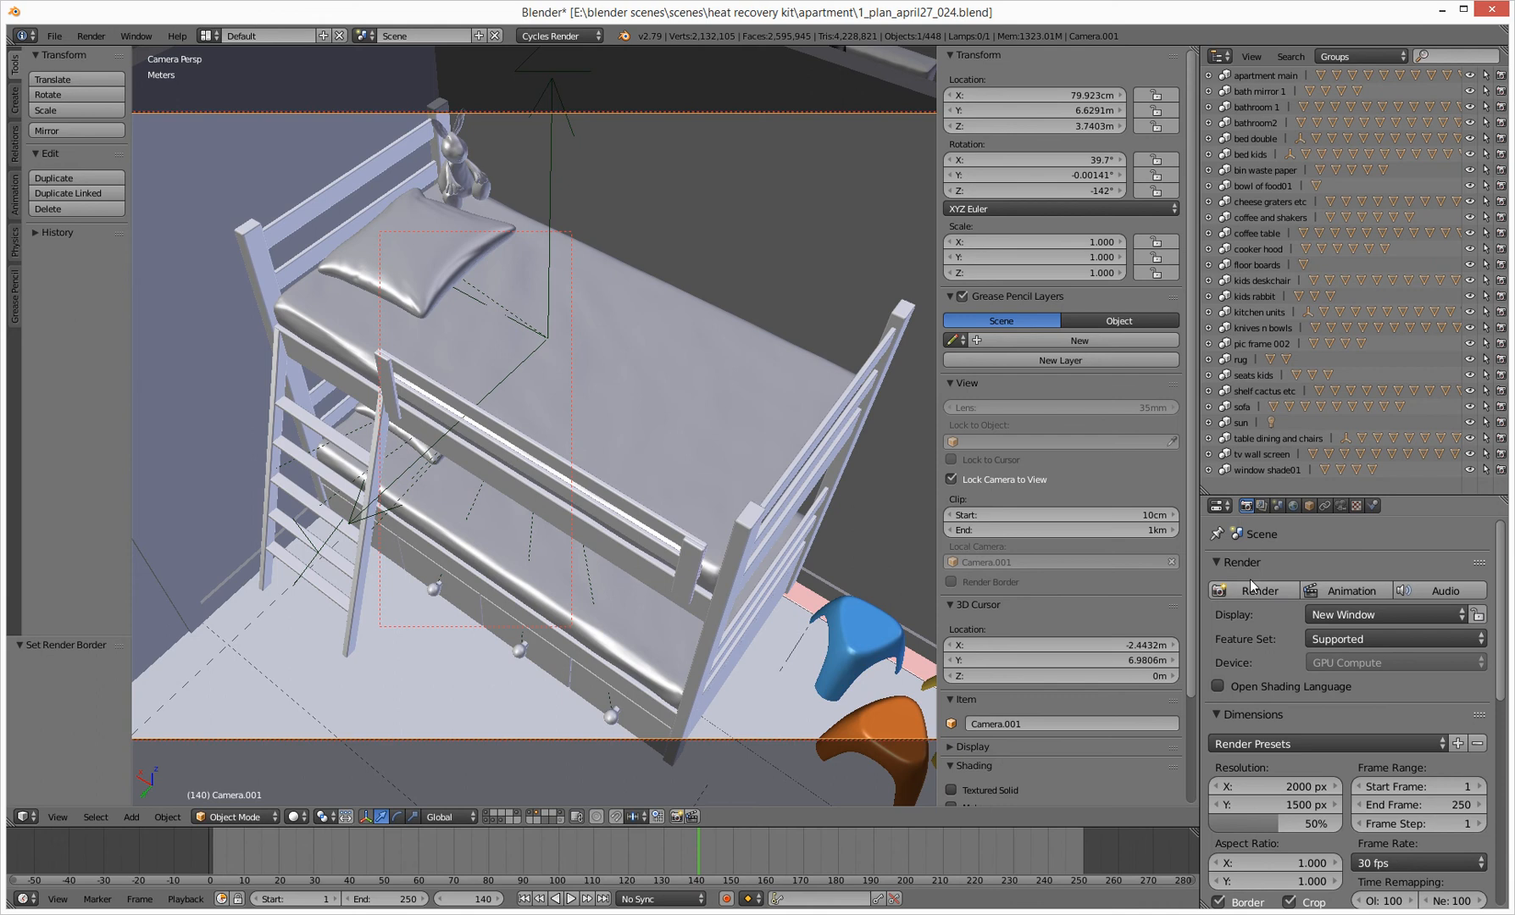
Step: Render the camera view so only the tall cropped bunk-bed strip is produced
left_click(1257, 592)
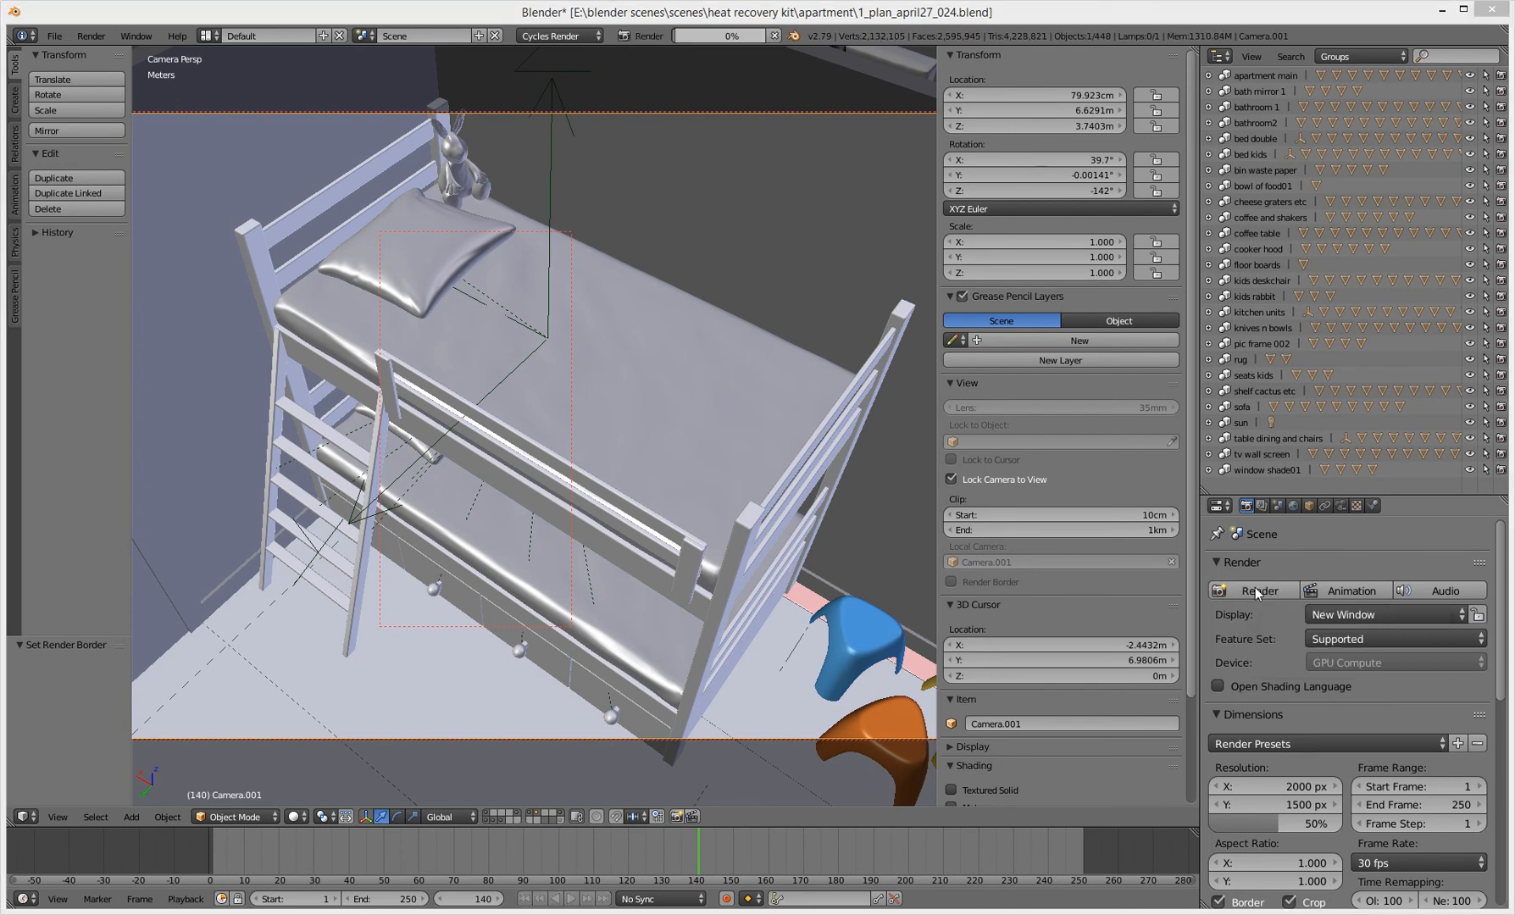
left_click(1258, 591)
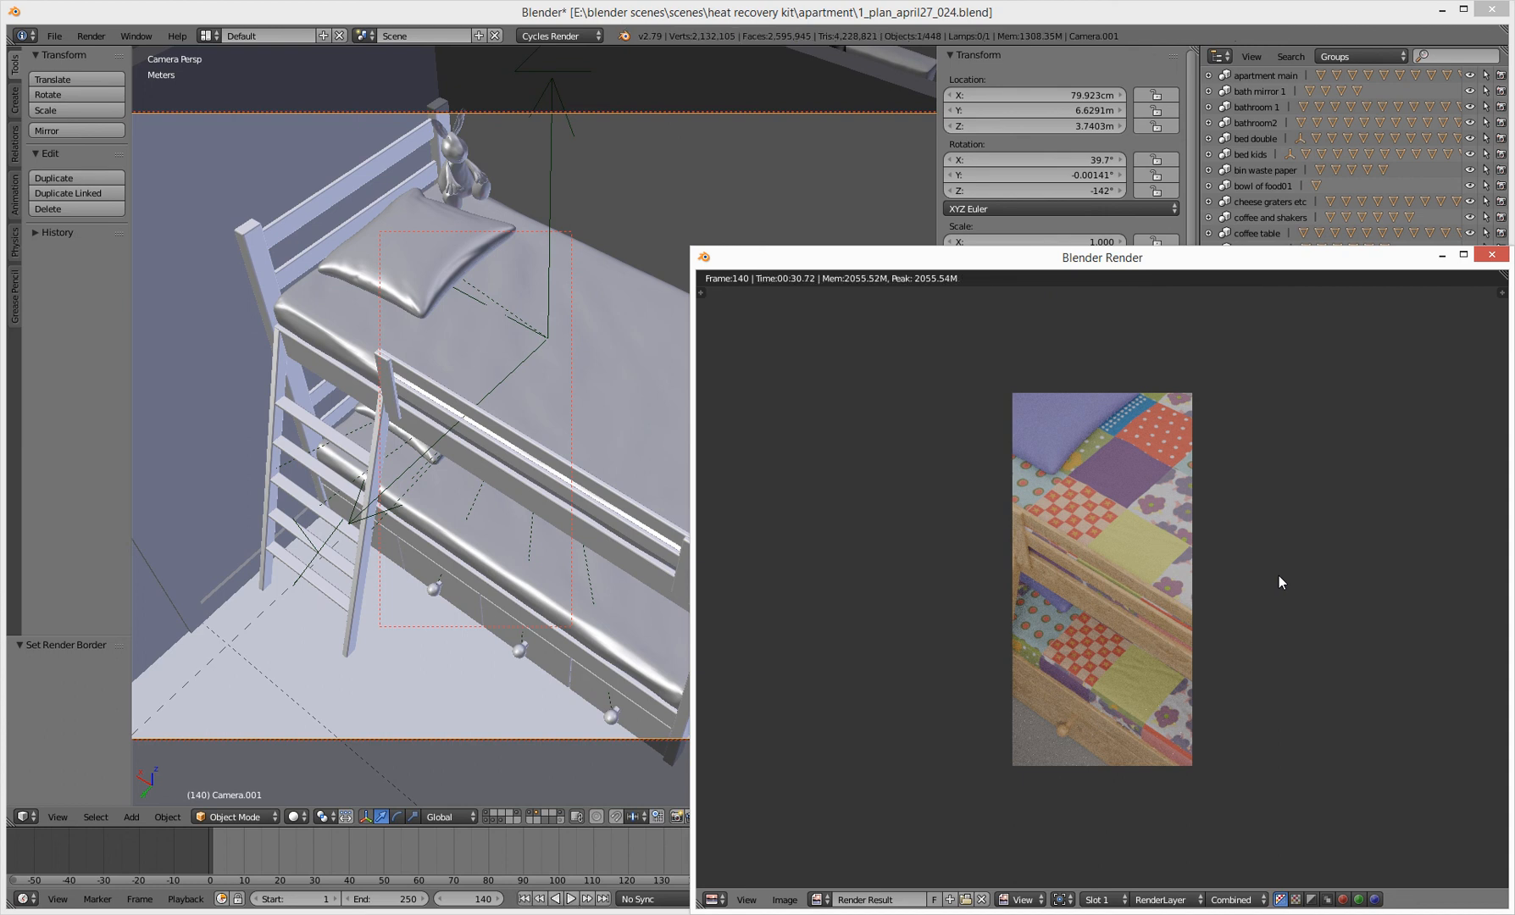
Step: Move and close the cropped render window, then check the Border and Crop options
left_click_drag(1100, 258, 922, 105)
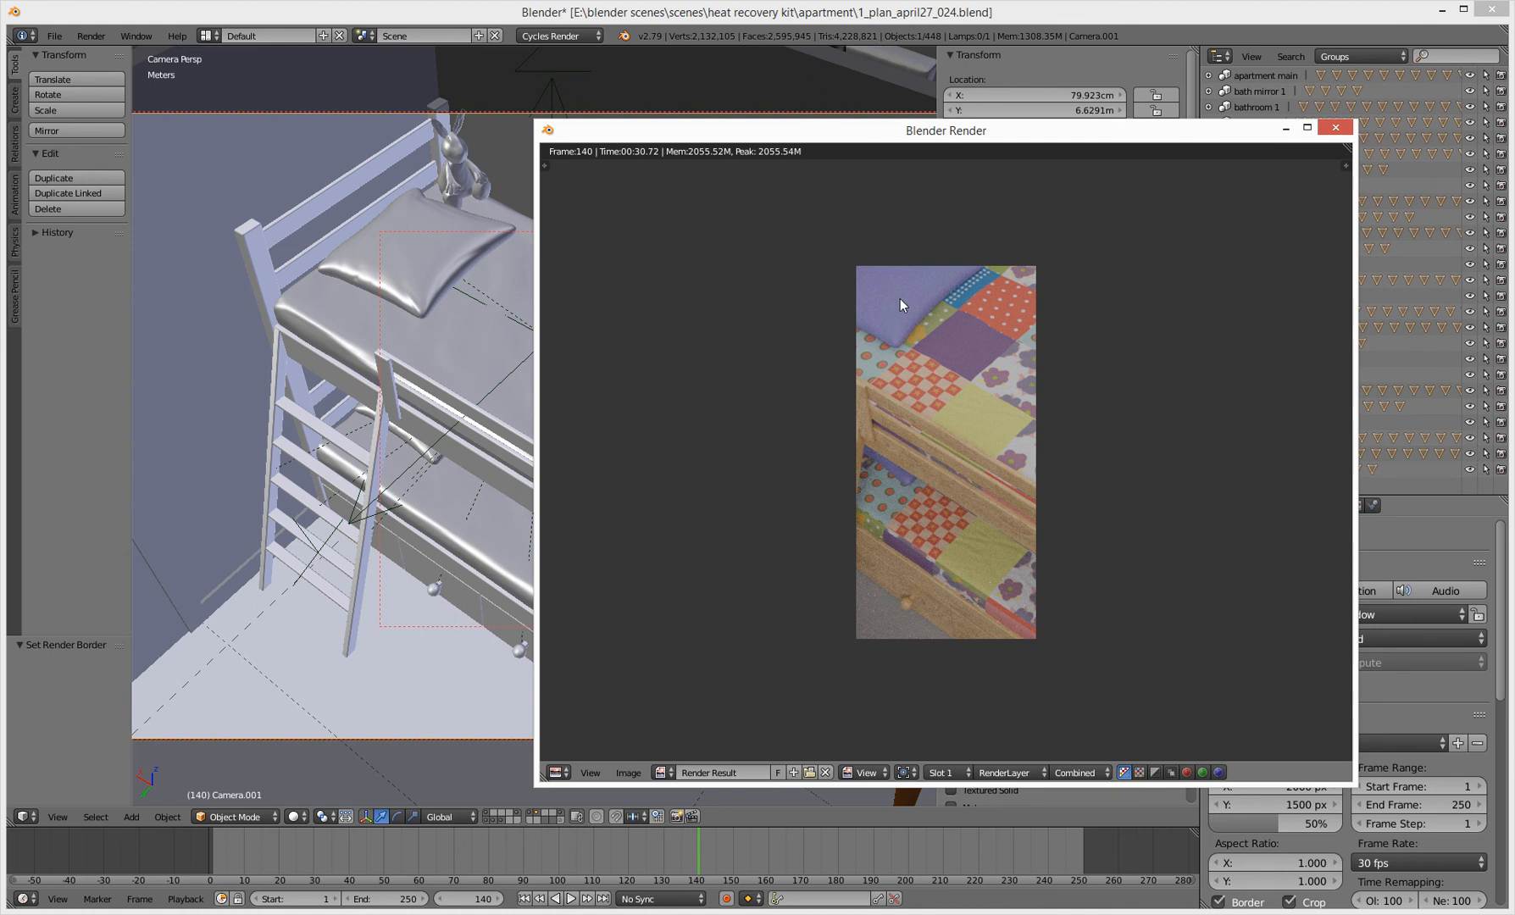
mouse_move(1228, 298)
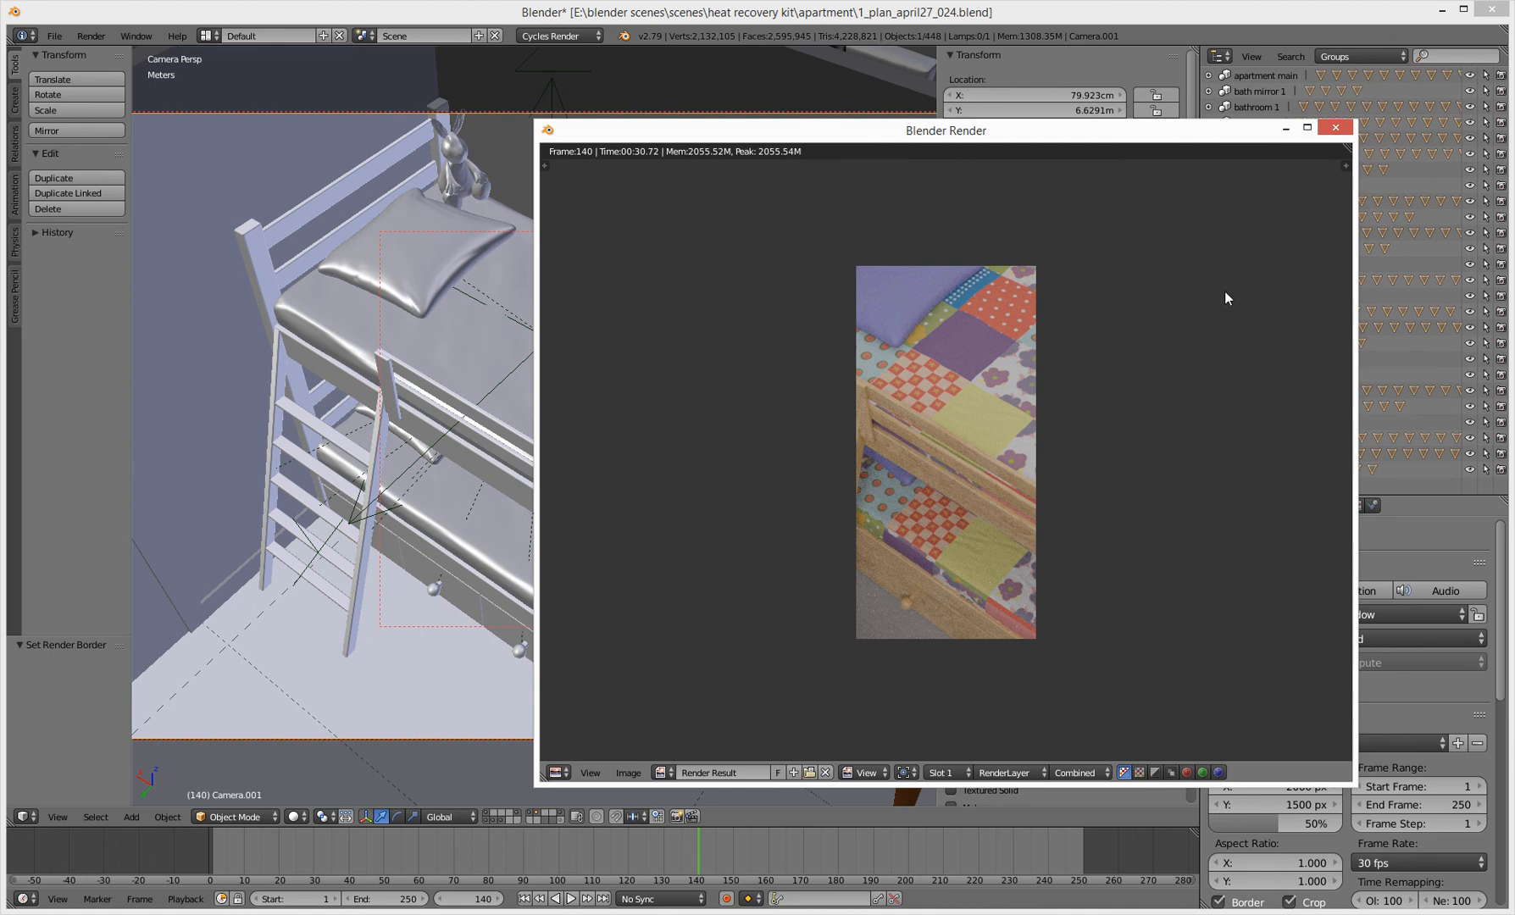
left_click_drag(946, 131, 754, 236)
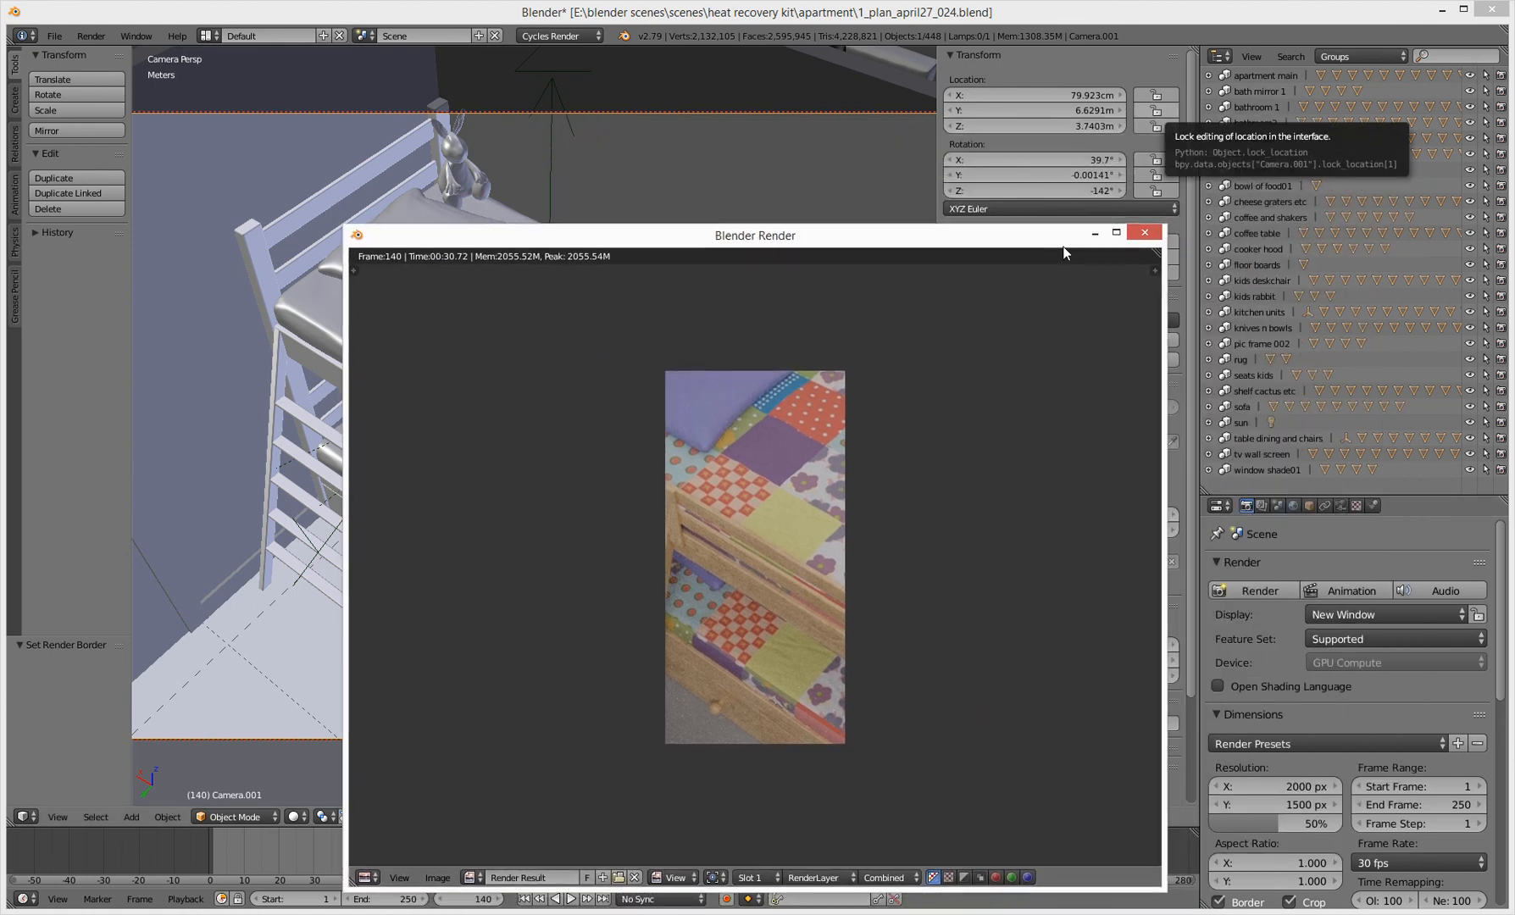
left_click(1145, 232)
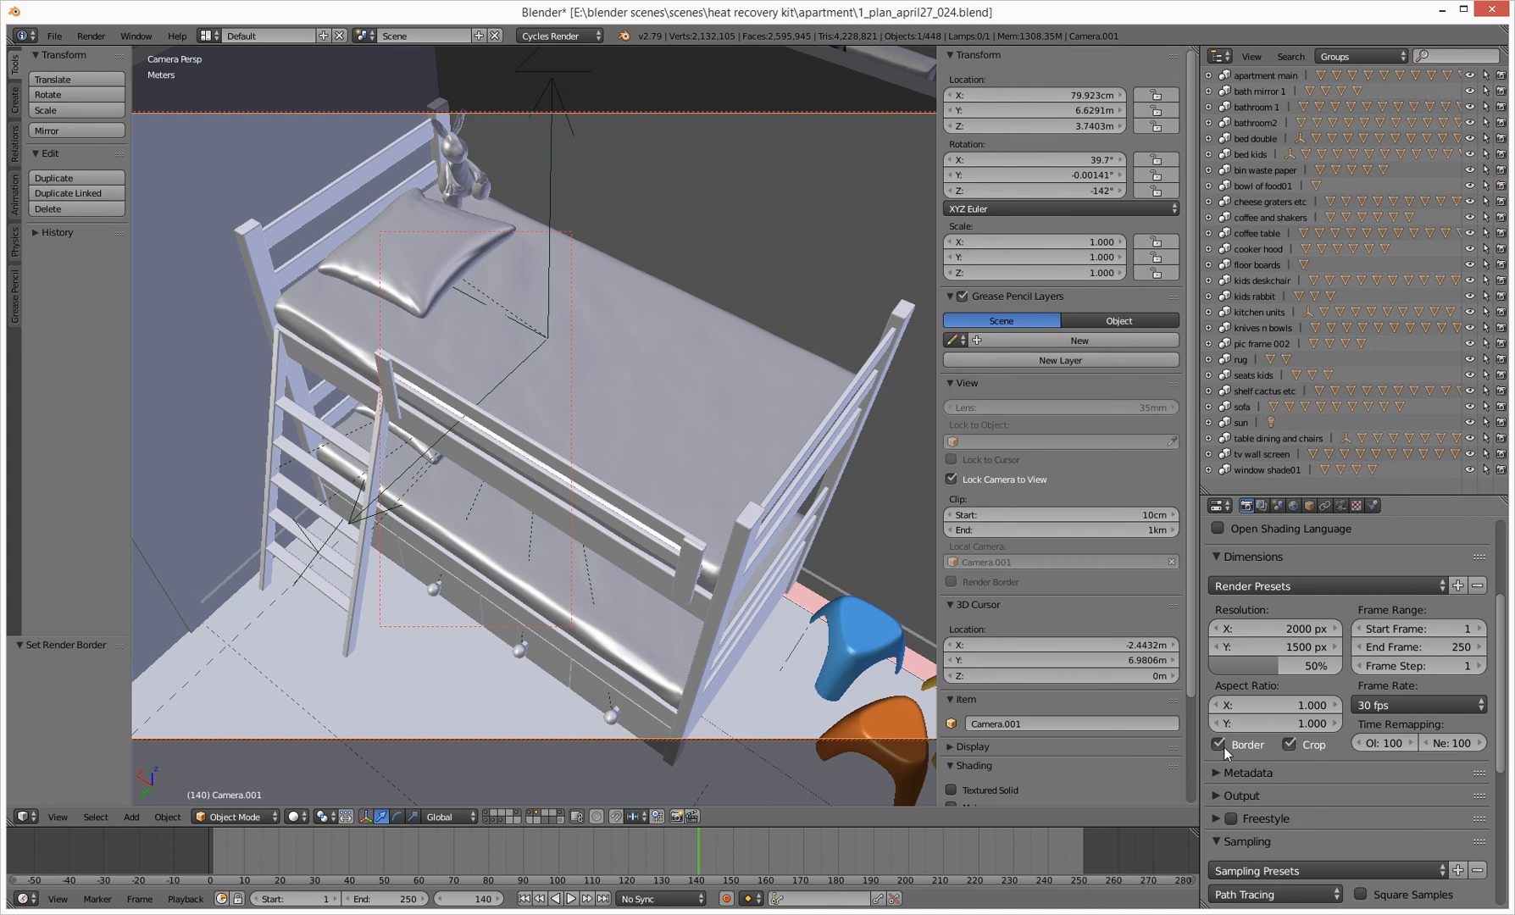
left_click(1288, 746)
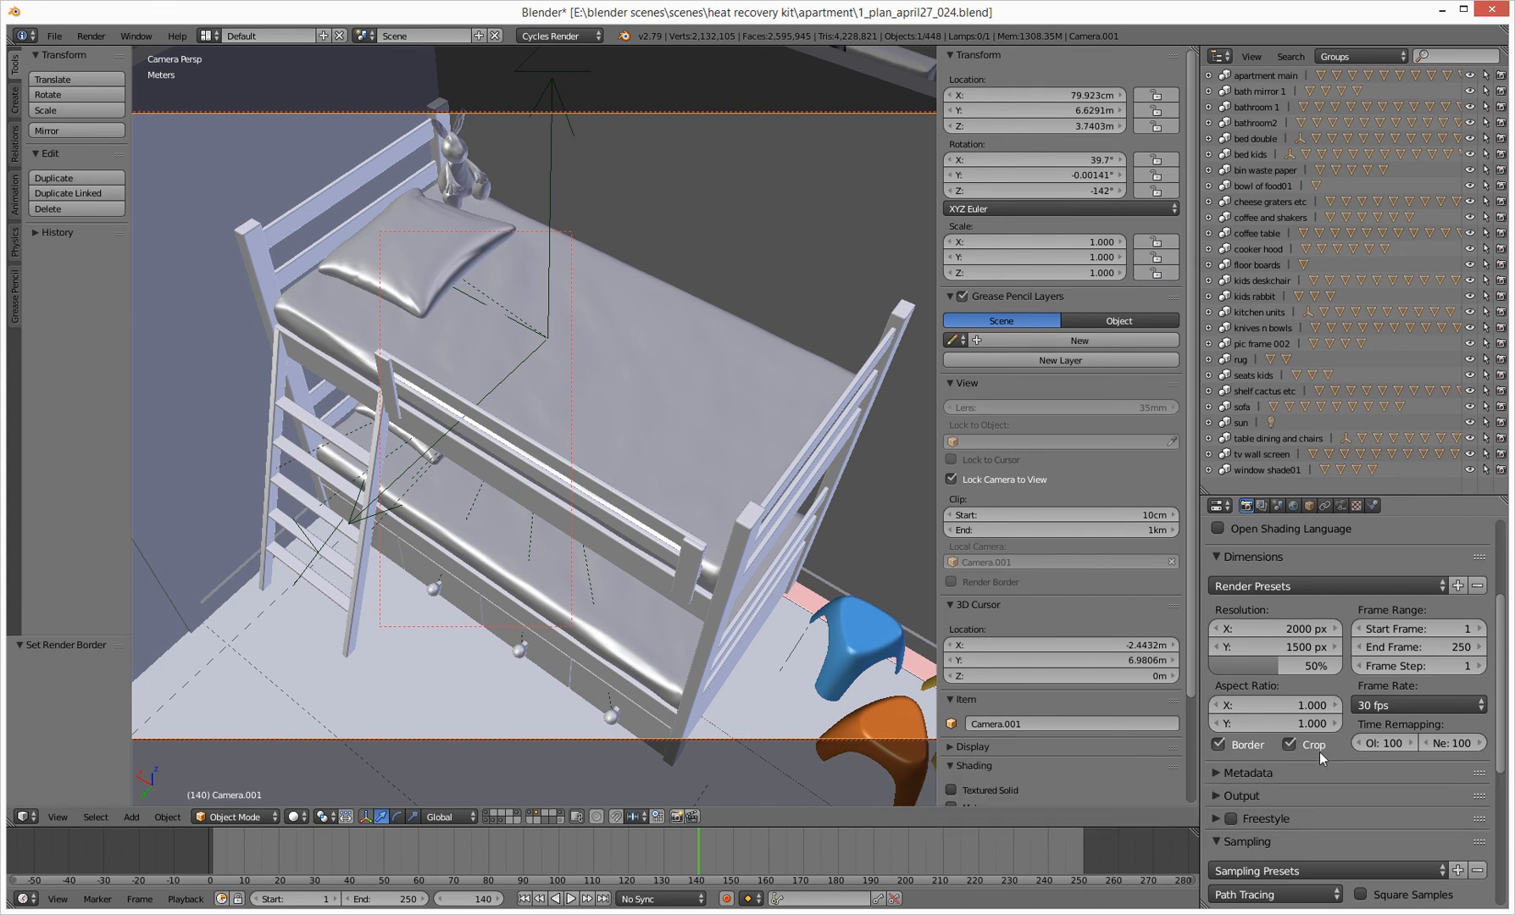